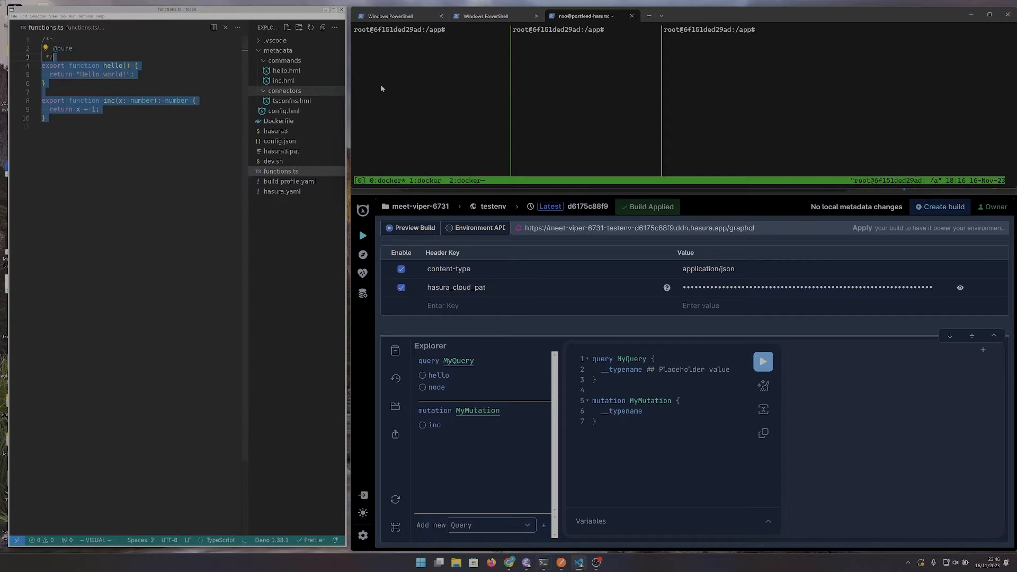
Step: Start ./dev.sh and run MyQuery with the hello field, getting "Hello world!" back
text(./dev.sh)
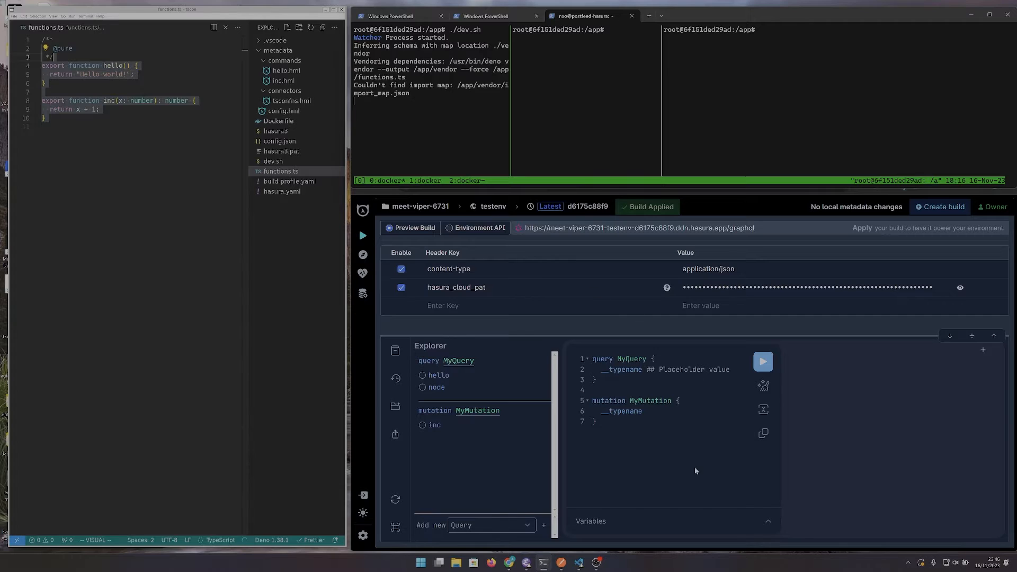
click(437, 375)
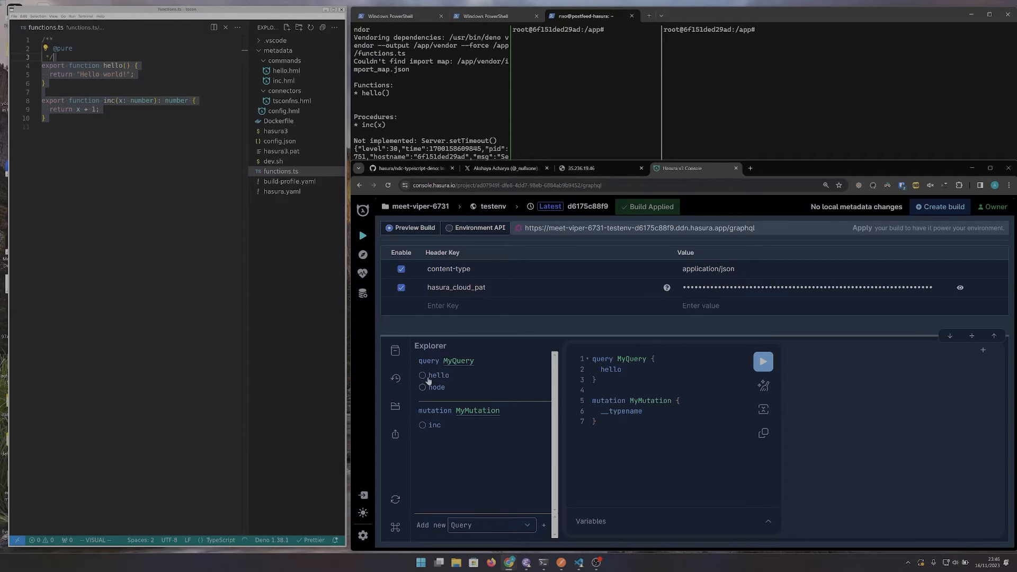
click(763, 361)
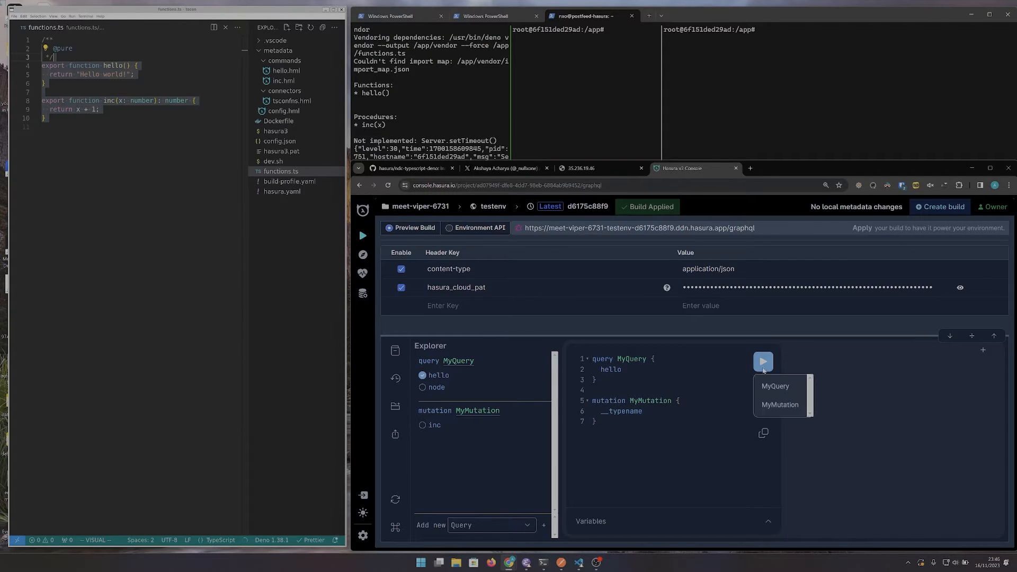
click(763, 361)
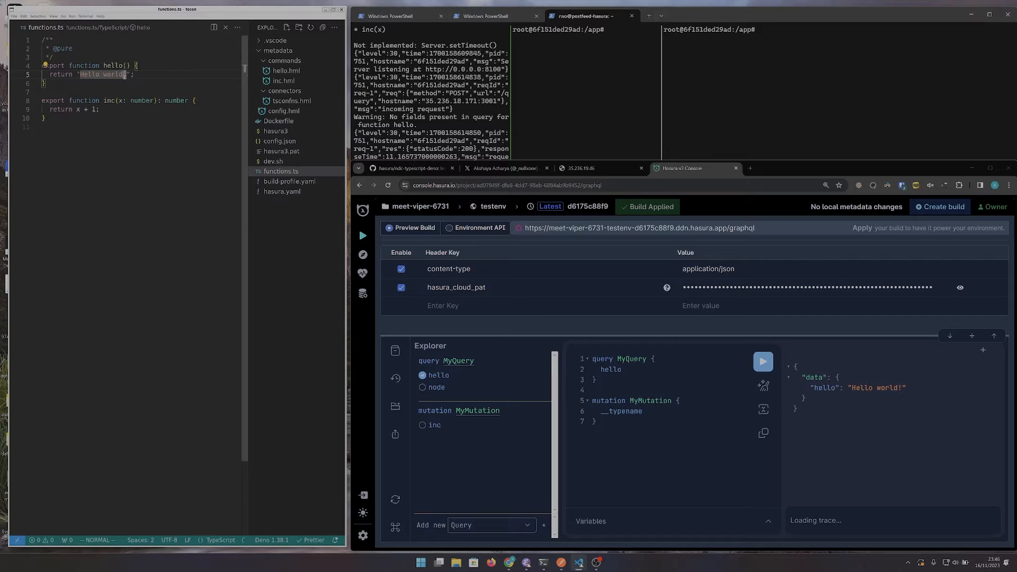
Step: Edit the greeting string in functions.ts and rerun MyQuery to see the updated result
text(123)
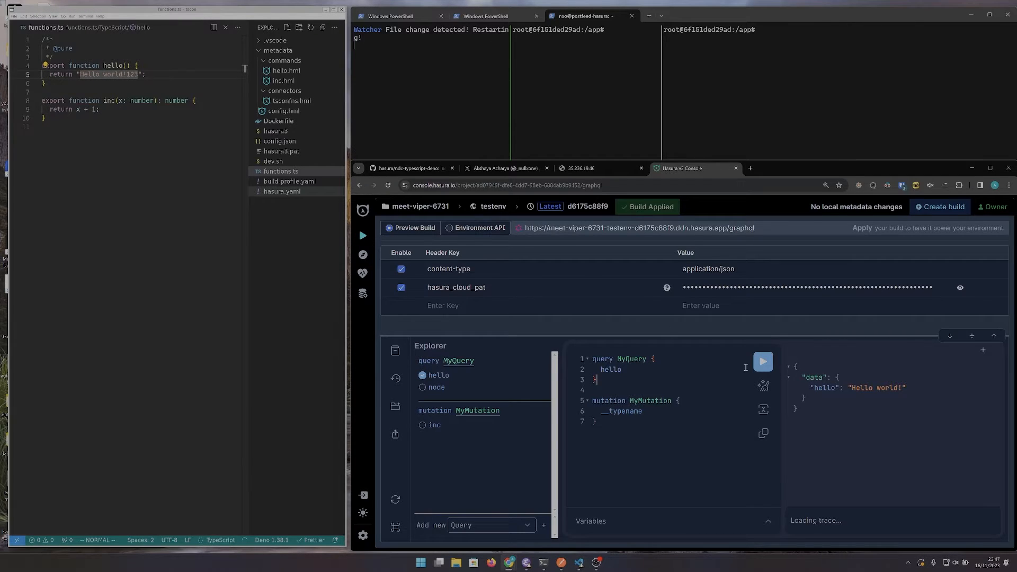
click(763, 362)
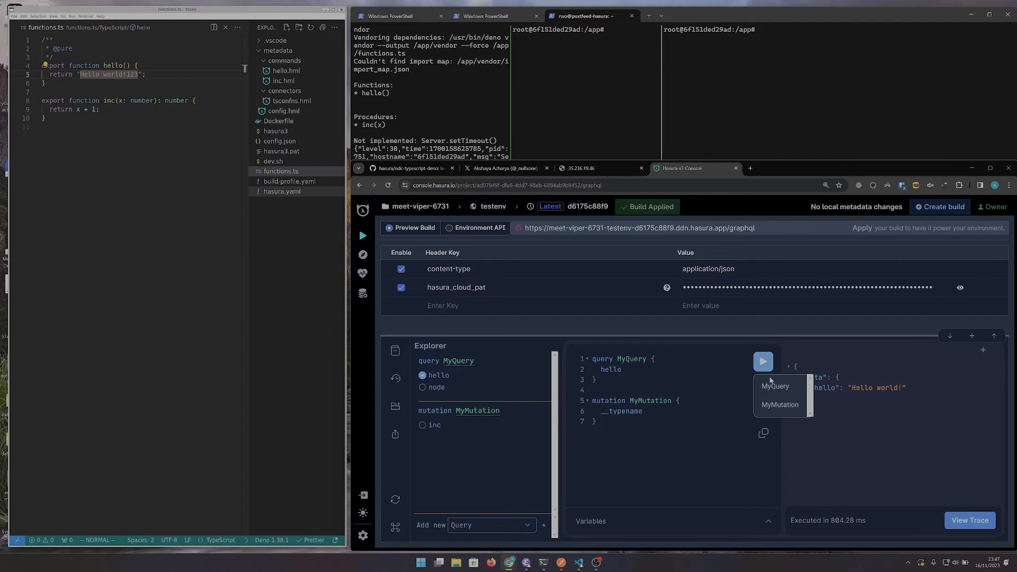
click(763, 361)
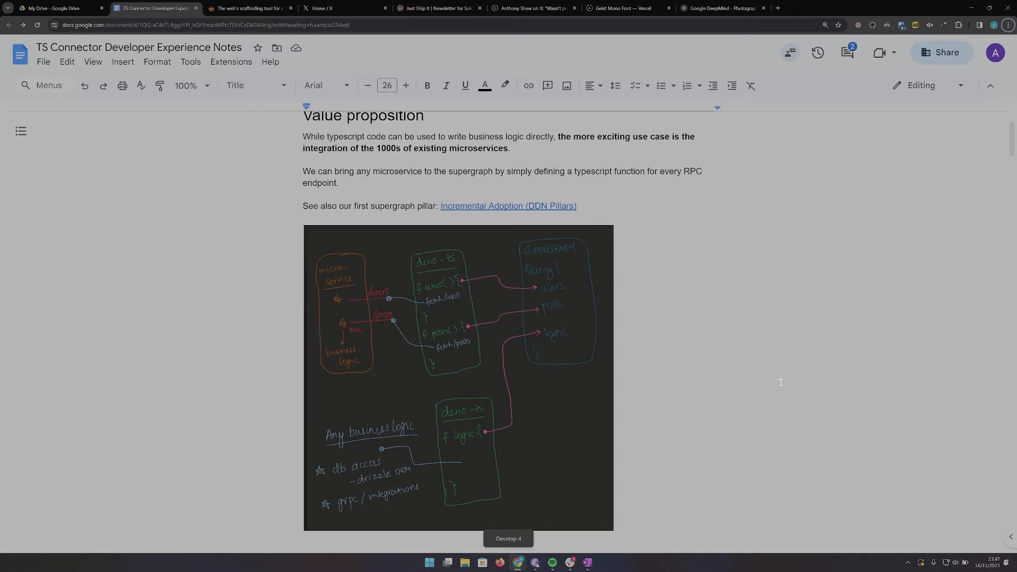
mouse_move(793, 272)
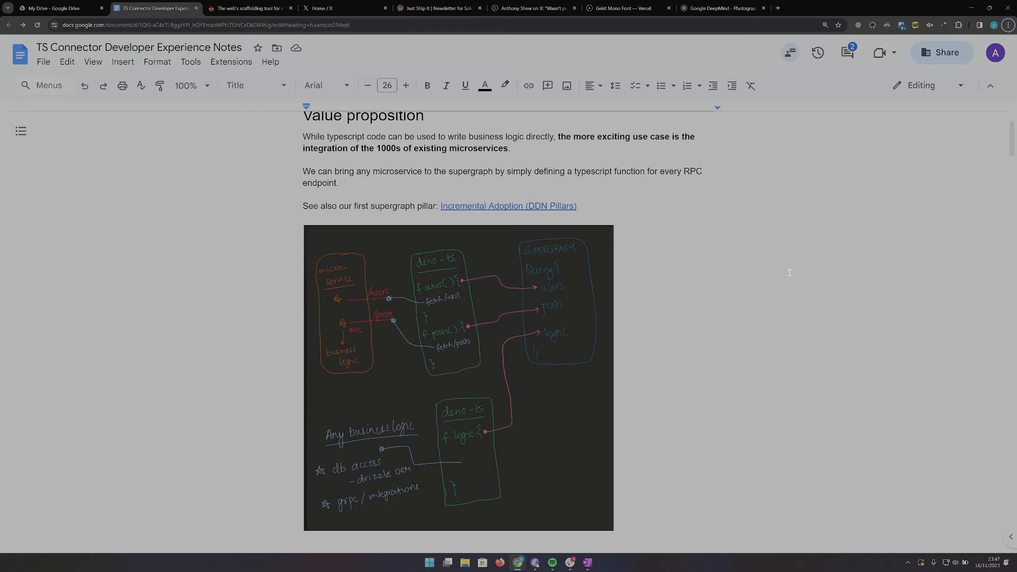
mouse_move(724, 263)
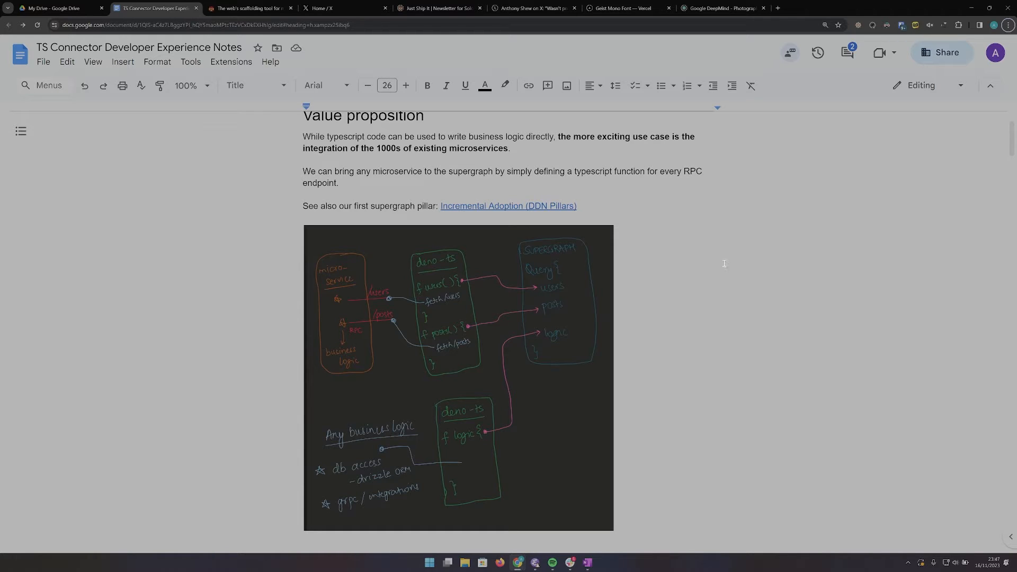
mouse_move(683, 265)
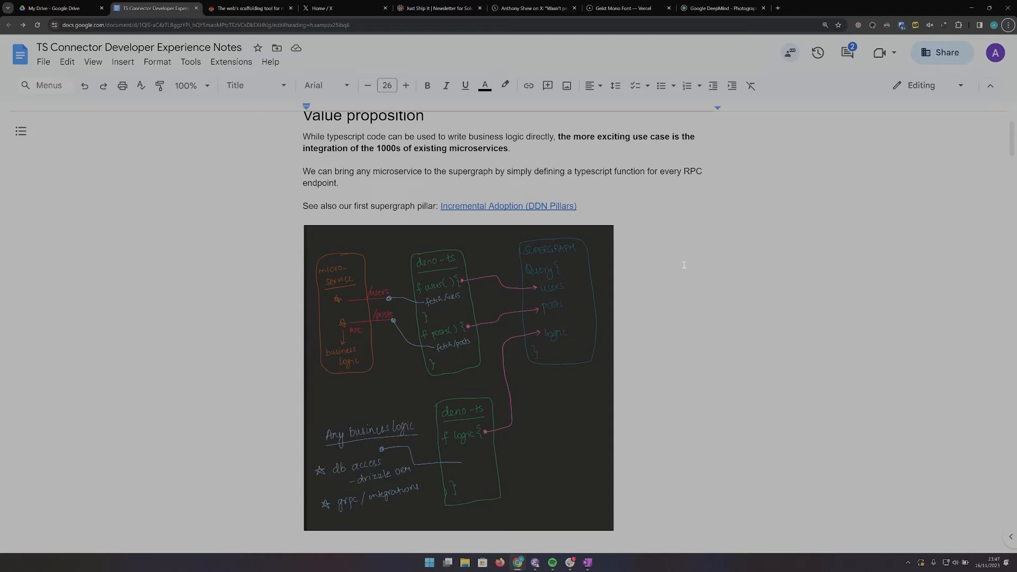
mouse_move(626, 268)
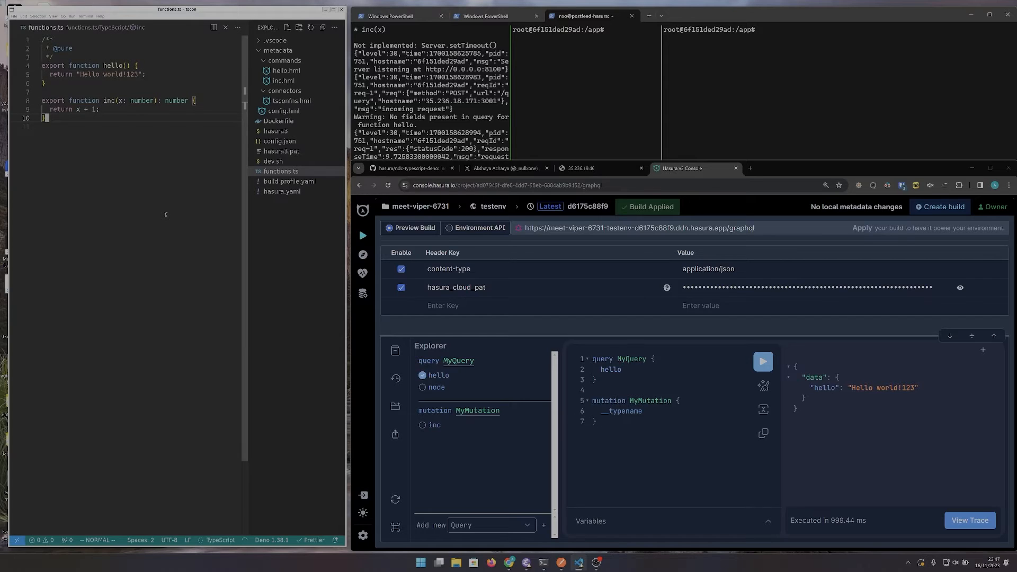
Step: Add export function sum(x, y) returning x + y and start the hasura scaffold connector command
text(export function sum(x: number, y: number): number {)
text(return x + y;)
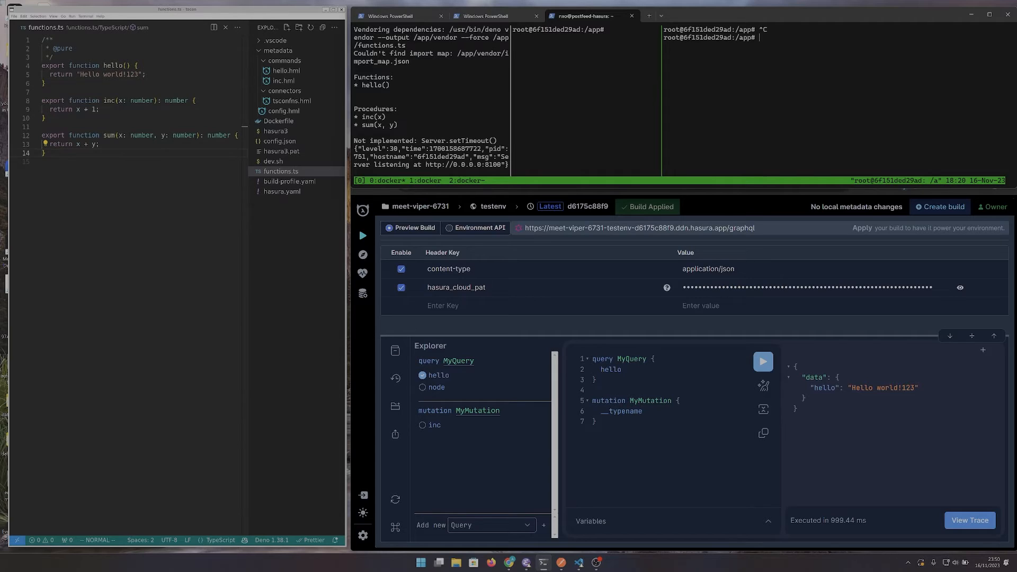
text(./hsau)
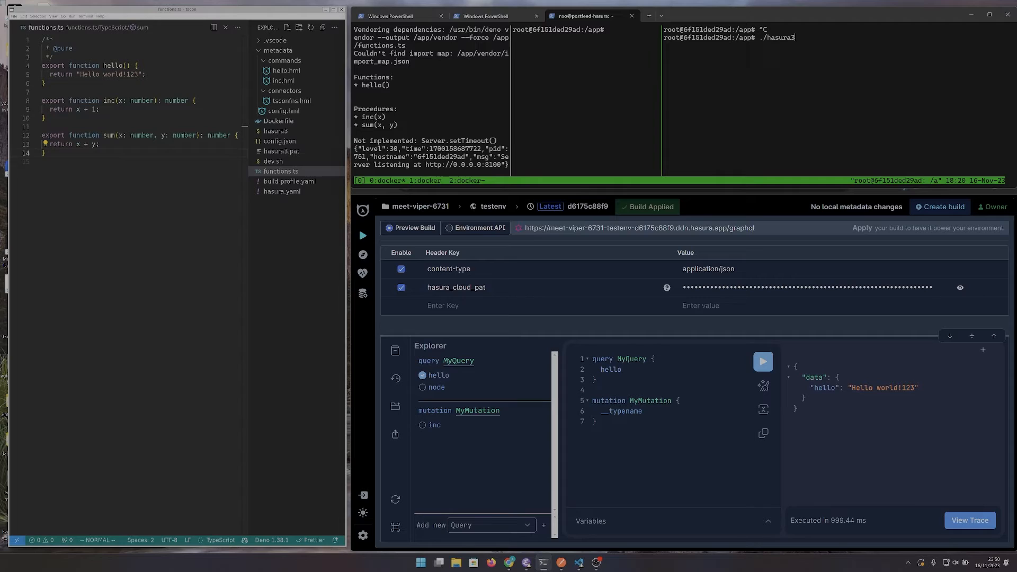
text(scaffold connector tsconfns)
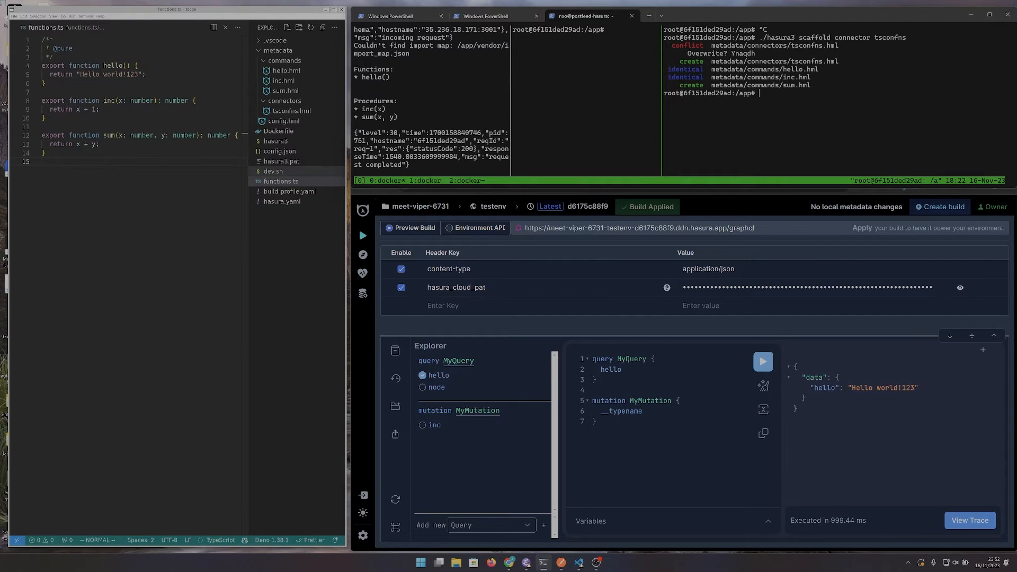
Step: Start ./hasura3 build --watch so the new sum command gets applied
text(./hasura3 build)
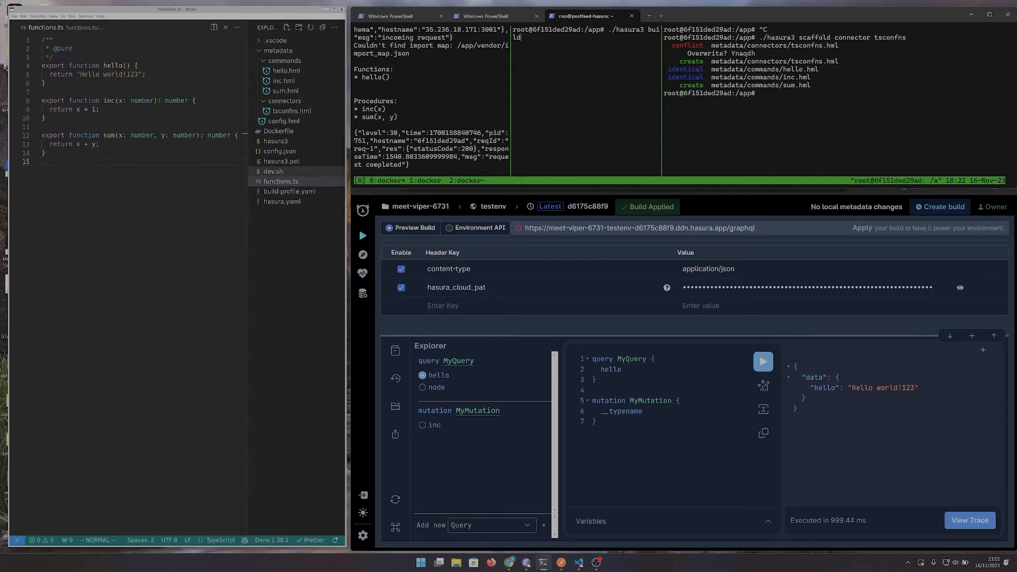
text(--watch)
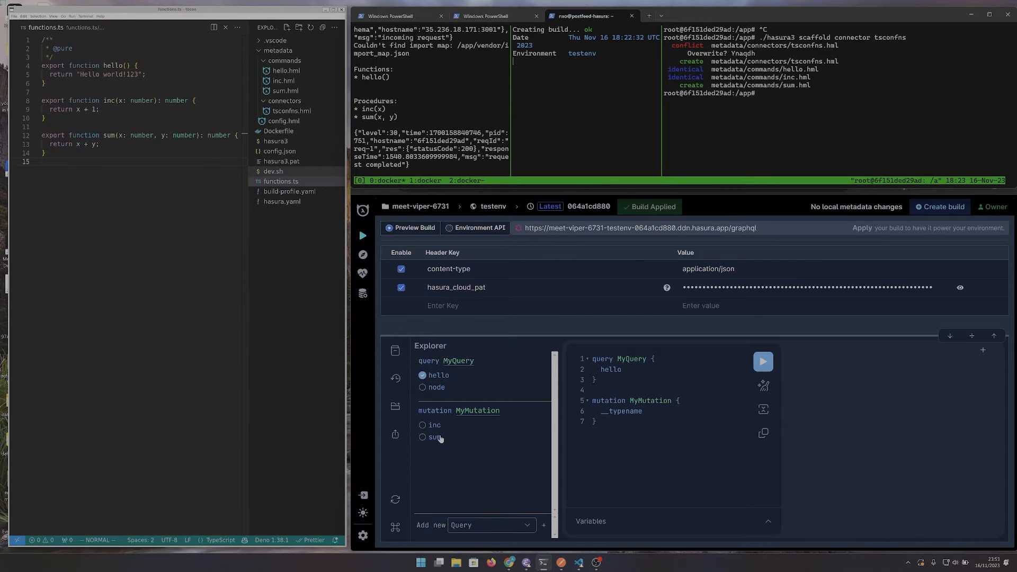
Step: Run MyMutation calling sum with x 1.5 and y 1.5, getting 3
click(423, 437)
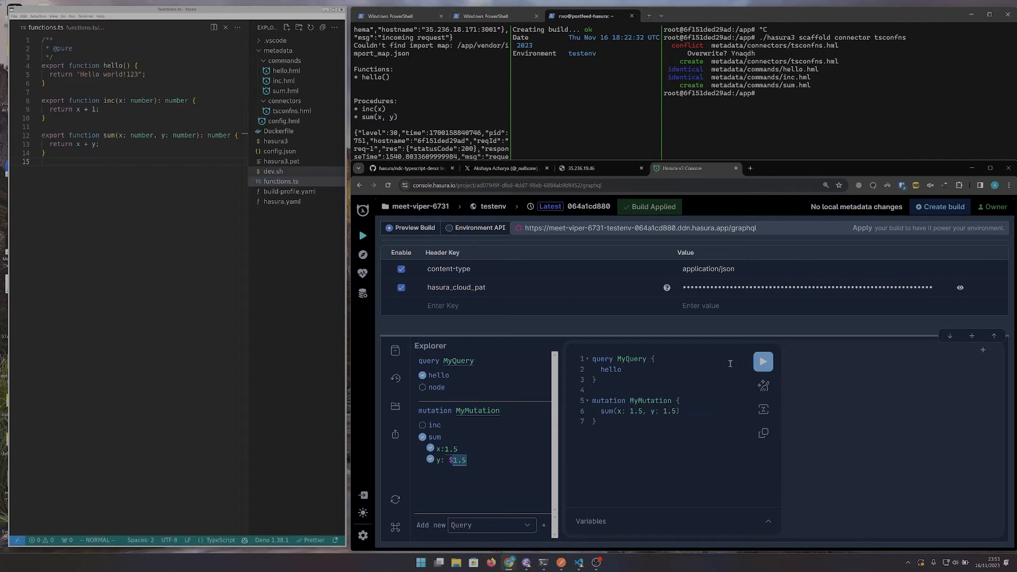
click(763, 362)
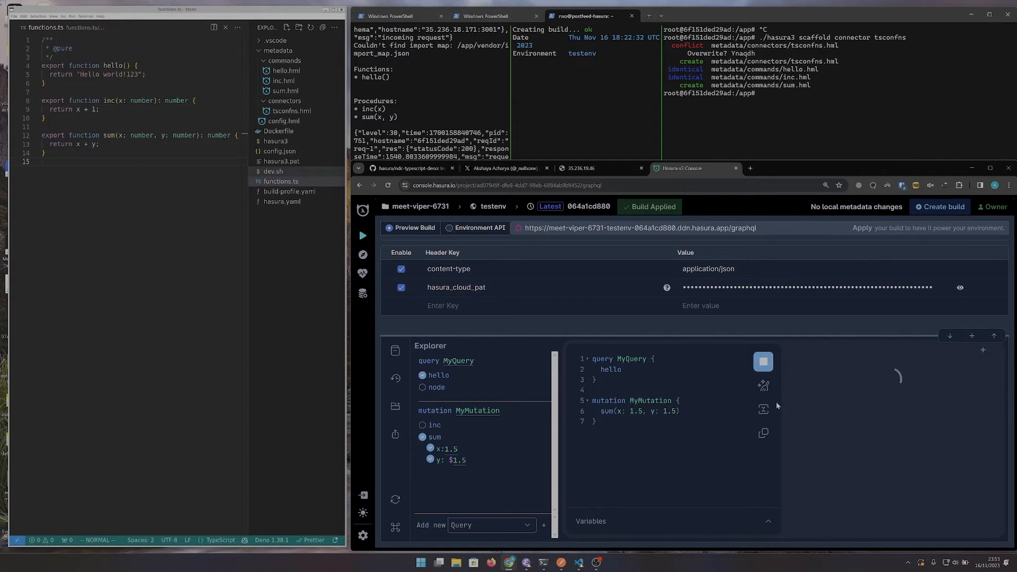
click(763, 362)
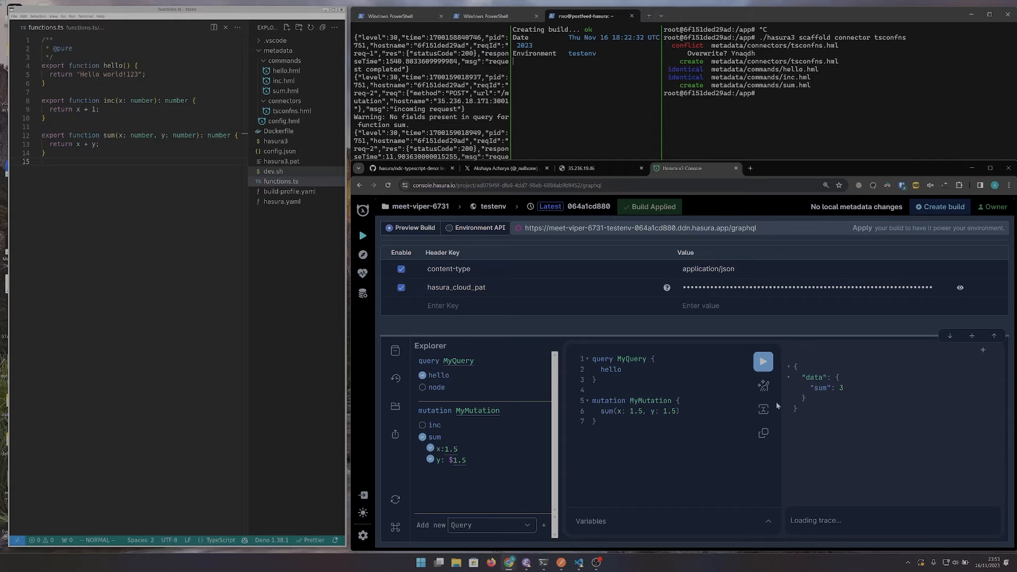
click(762, 361)
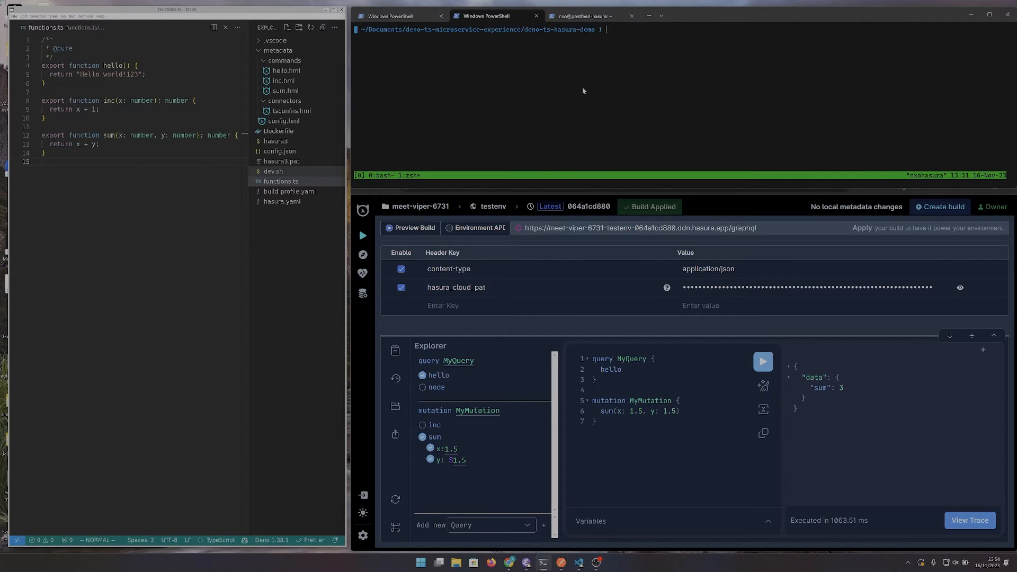
Step: Stage all changes with ga . and commit via gxm with message "Add sum function"
text(ga)
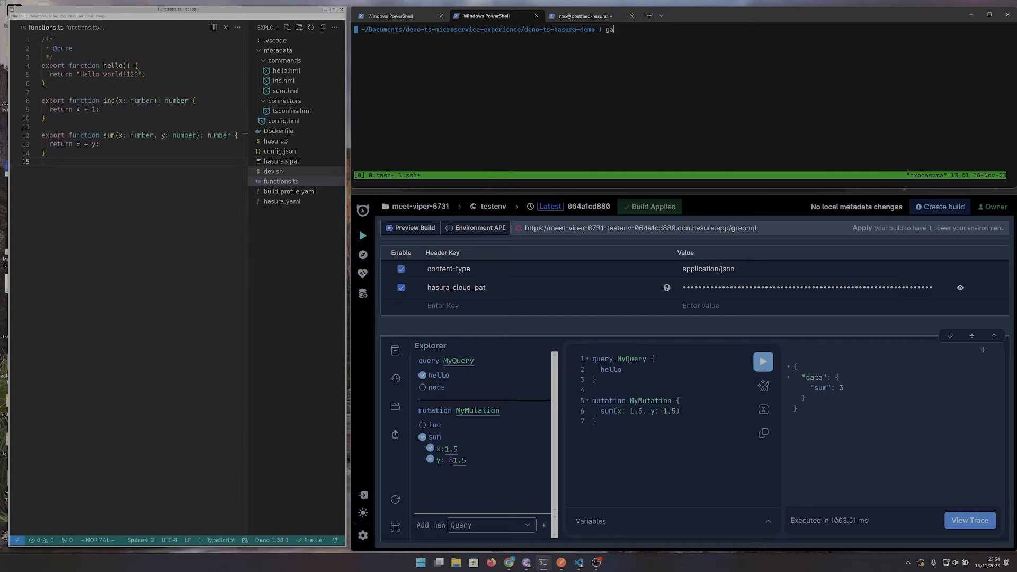
text(gxm ')
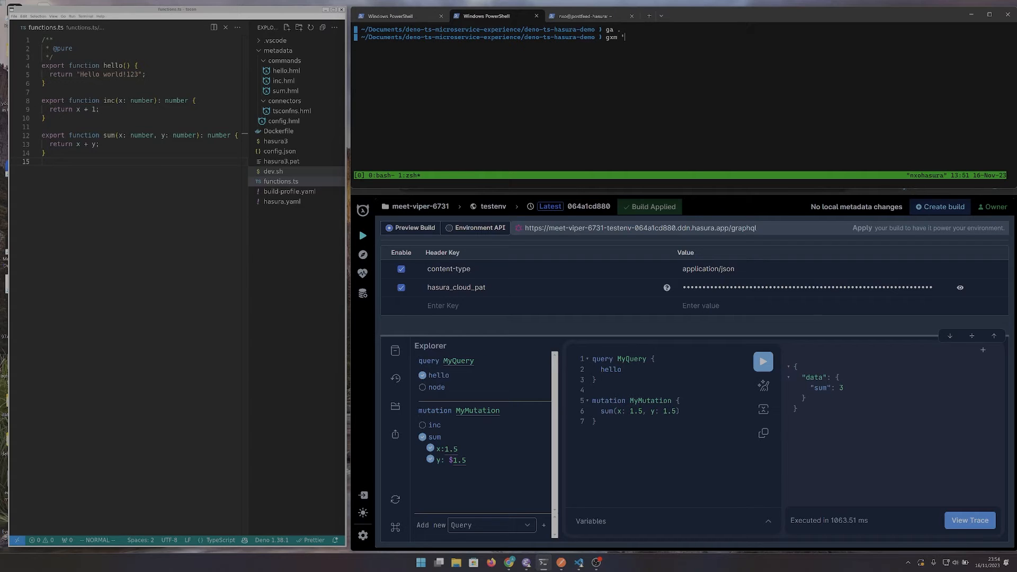
text(Add sum fu)
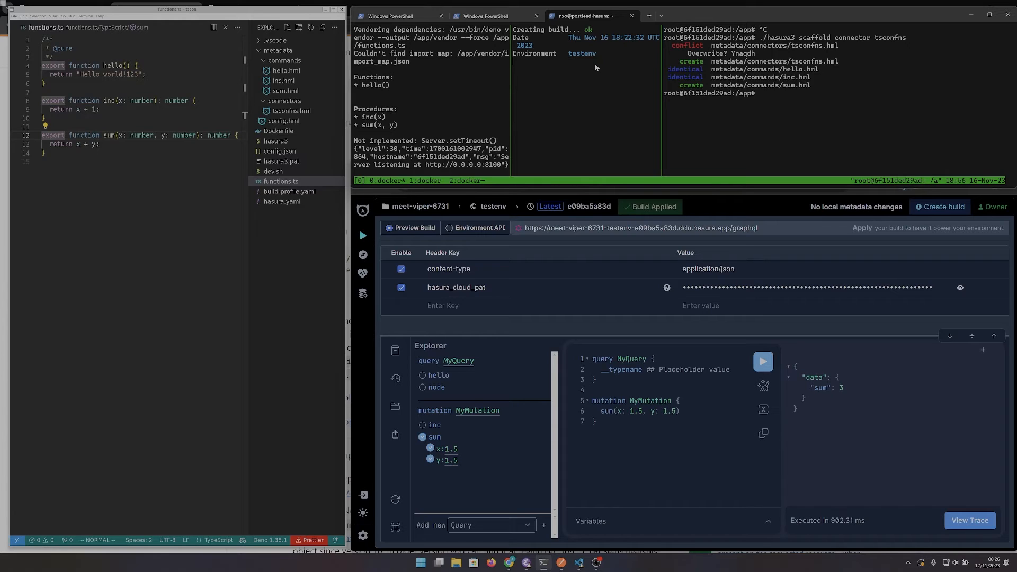
mouse_move(545, 479)
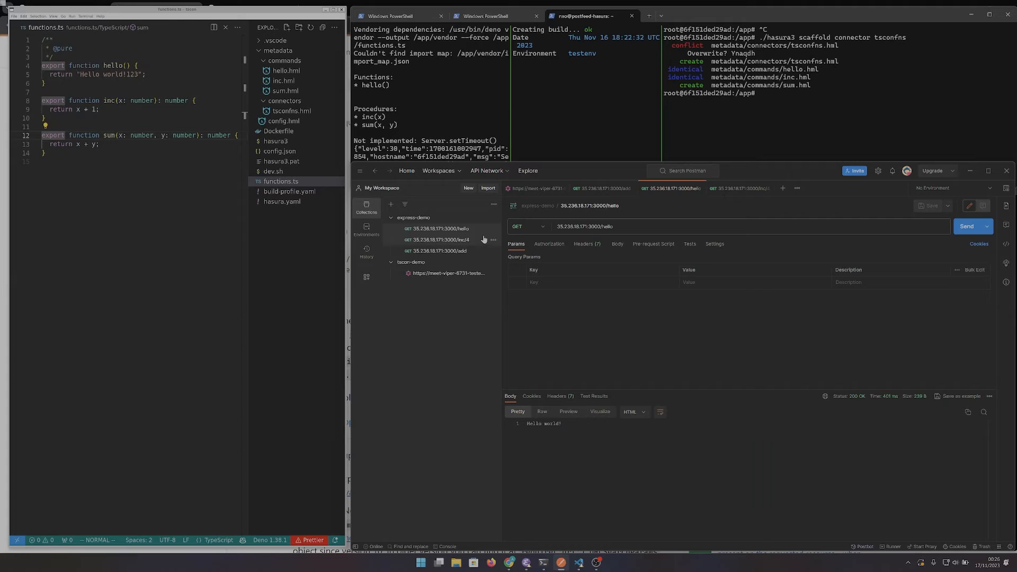
Step: Replace the local function bodies with fetch calls to the microservice's /hello, /inc and /add endpoints
click(437, 239)
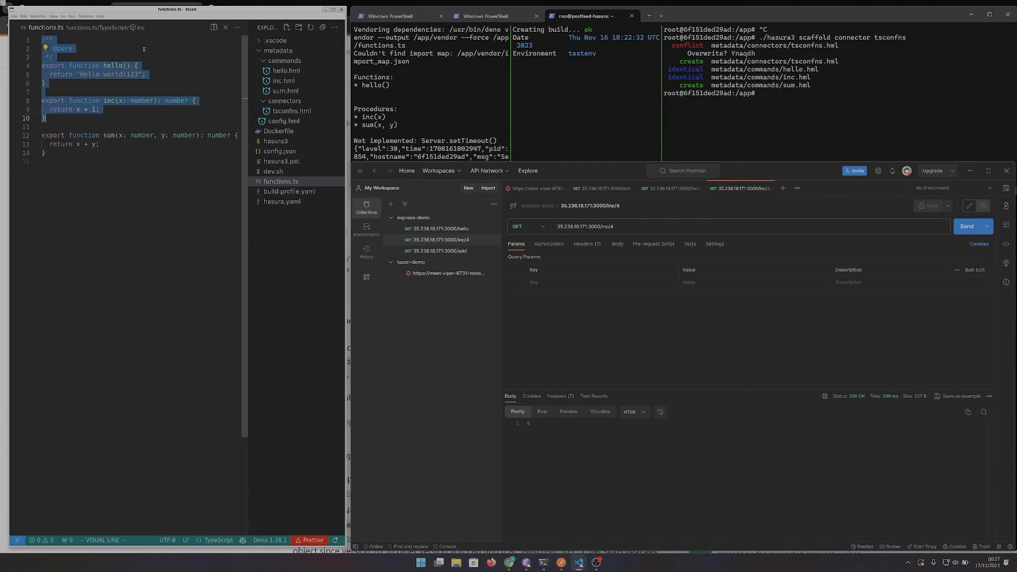
key(Delete)
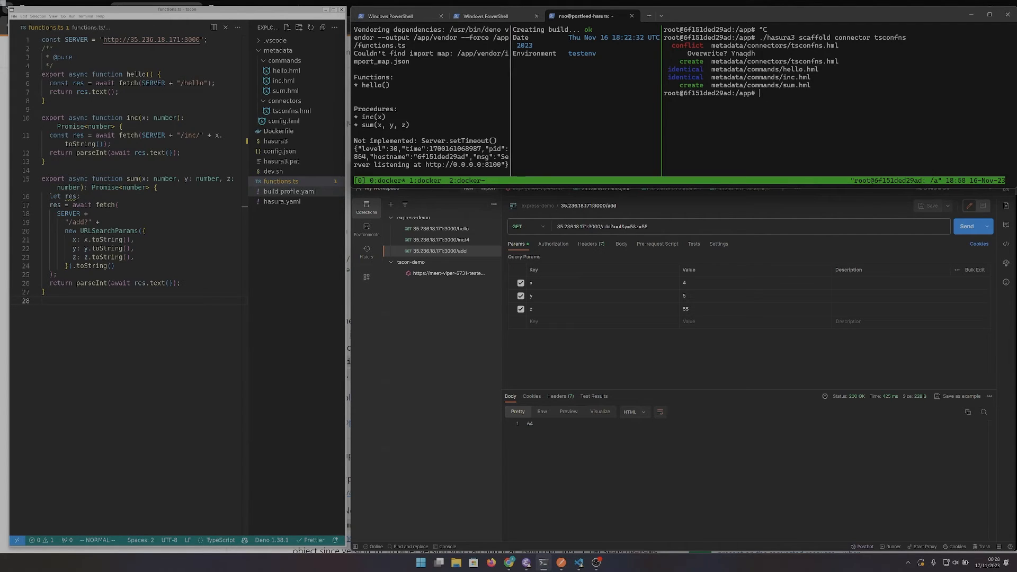
text(./hasura3 scaffold function tsconf)
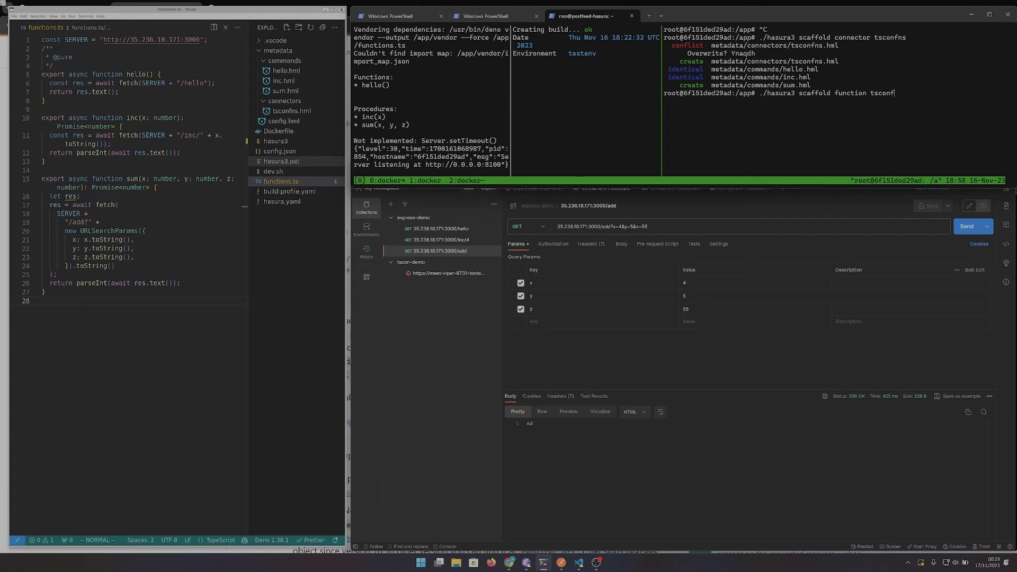
Step: Regenerate sum via ./hasura3 scaffold function, diff tscon/metadata/ and review sum.hml's new Float z argument
text(ns)
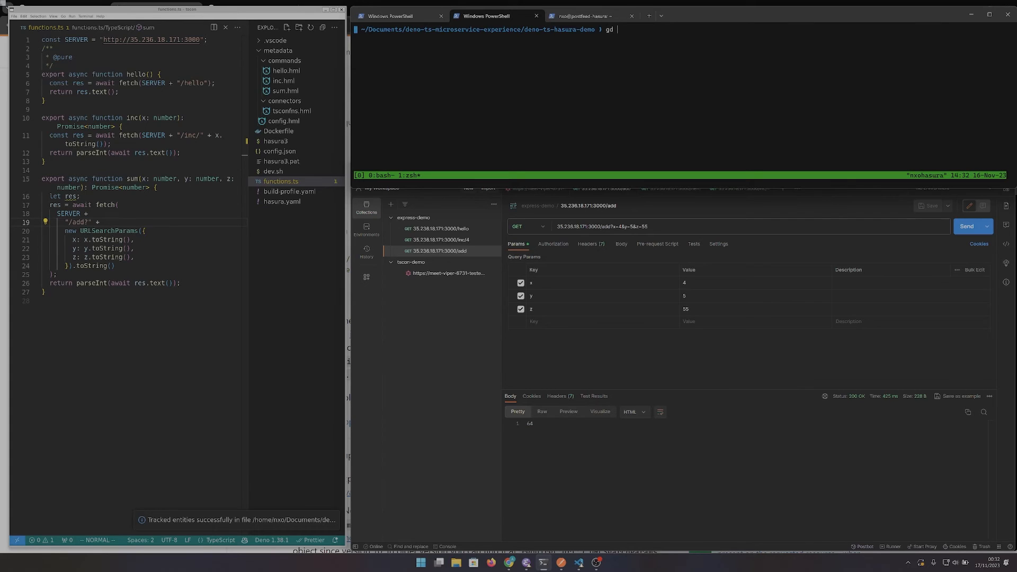
text(tscon/metadata/)
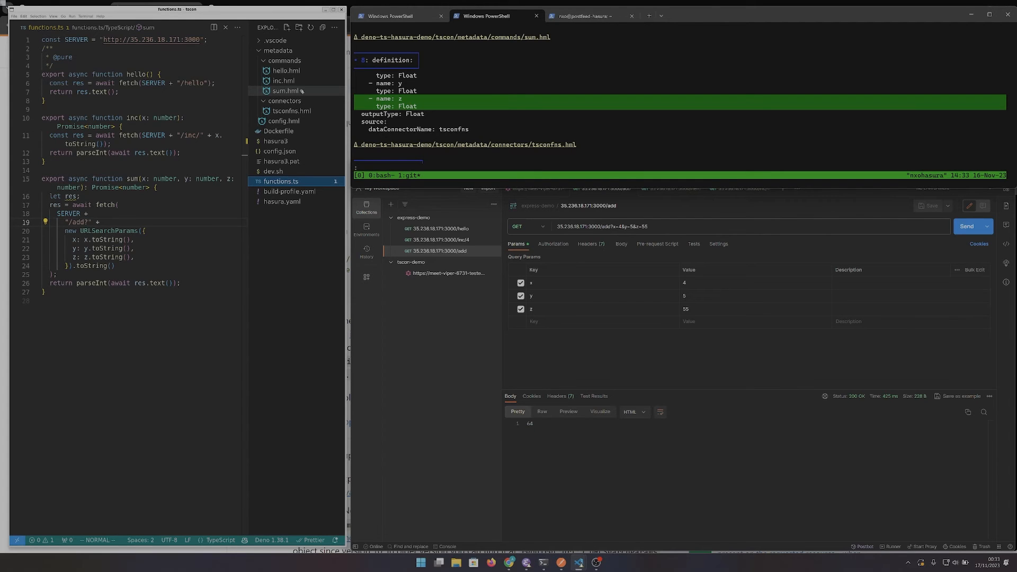
click(286, 91)
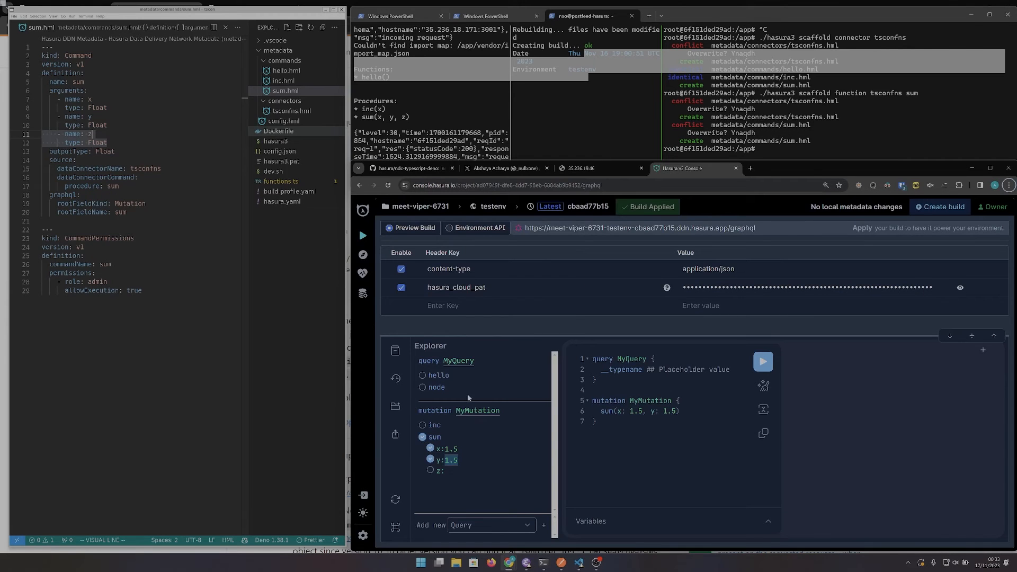
mouse_move(441, 472)
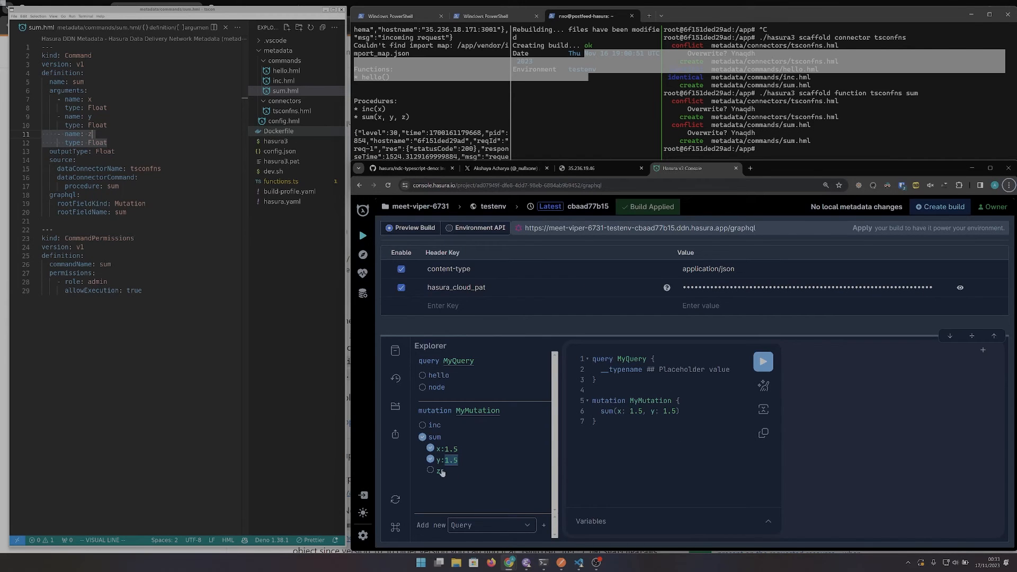
Step: Add z: 55 to the sum mutation alongside x and y of 1.5 and run it, getting 57
click(429, 471)
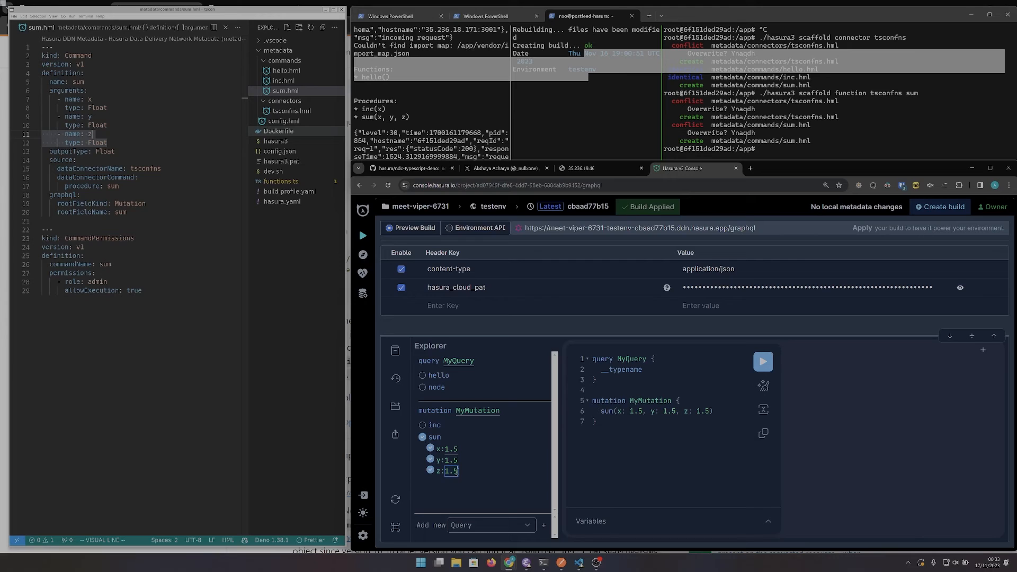
text(55)
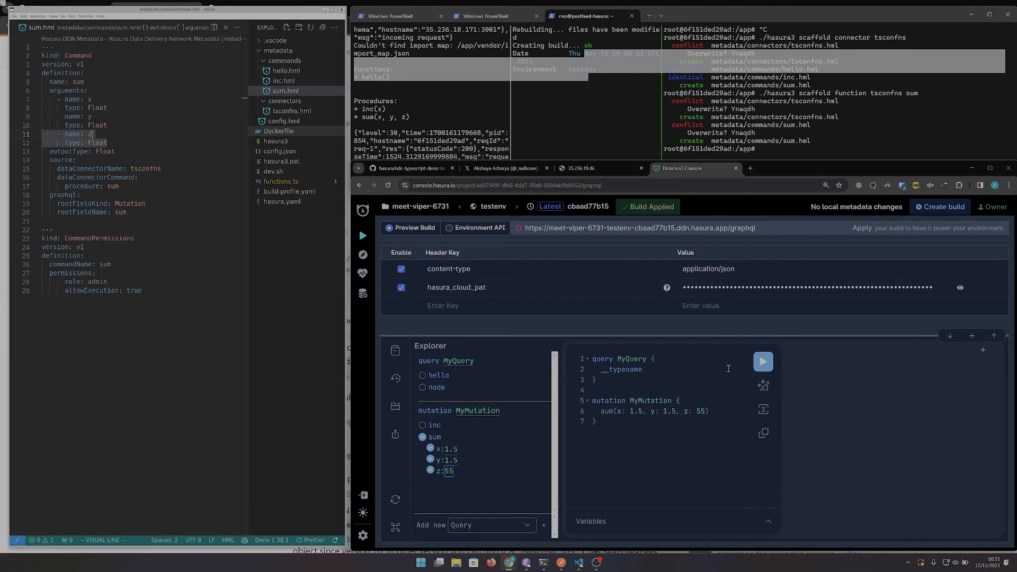
click(763, 362)
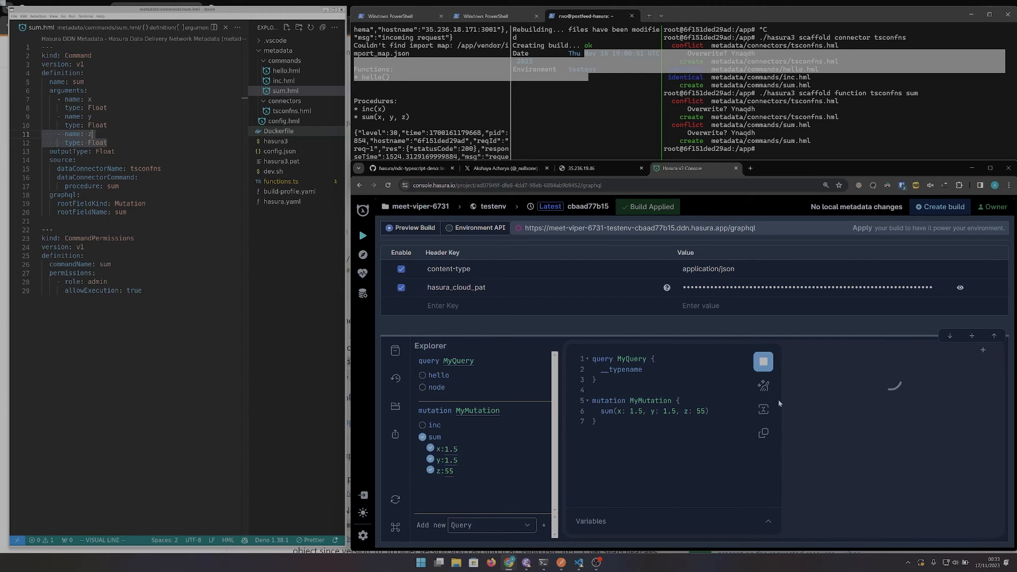
click(763, 361)
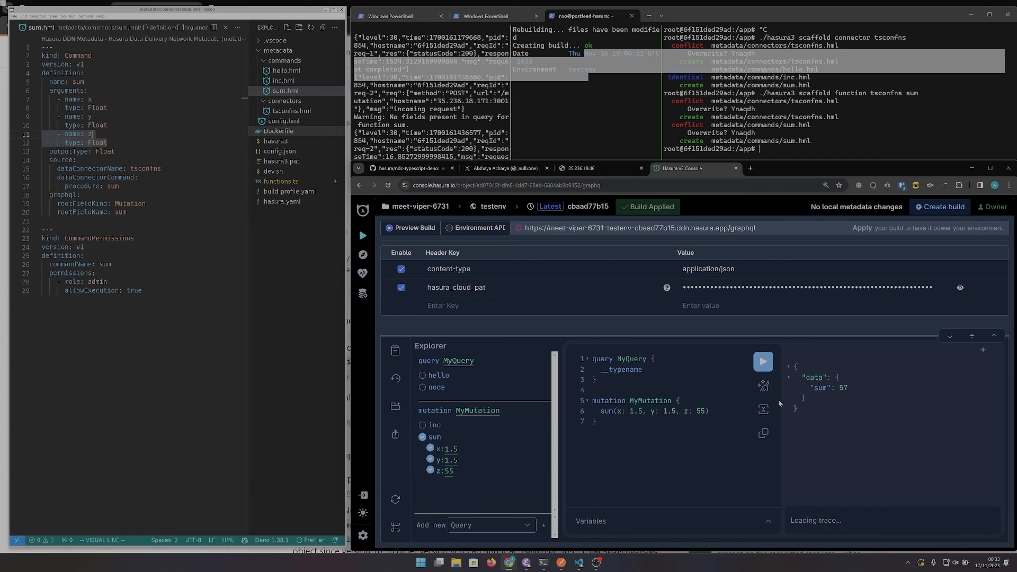
click(763, 362)
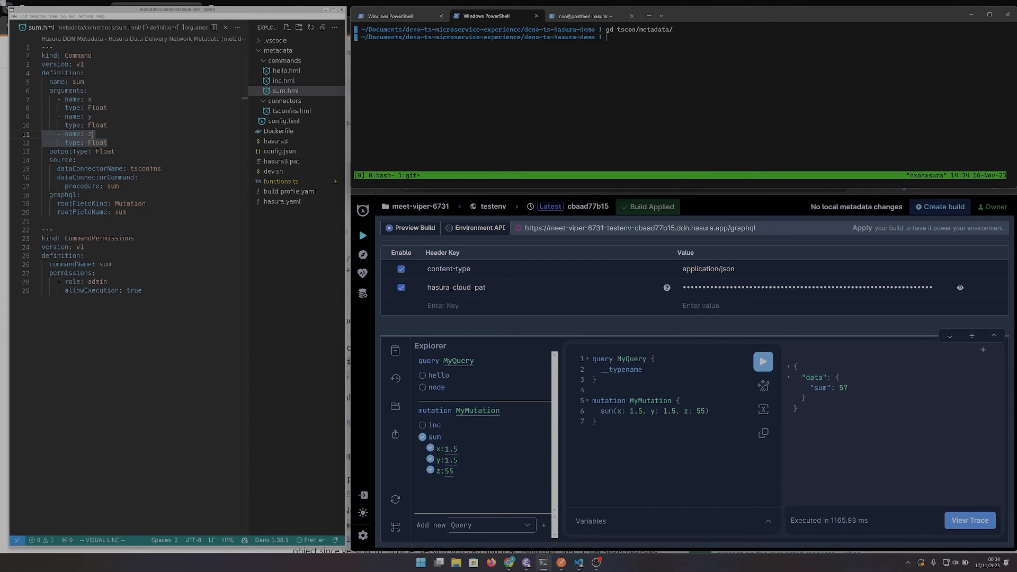
Step: Edit server.ts res.send to "Hello world from microservices!" and run the hello query
text(code app/)
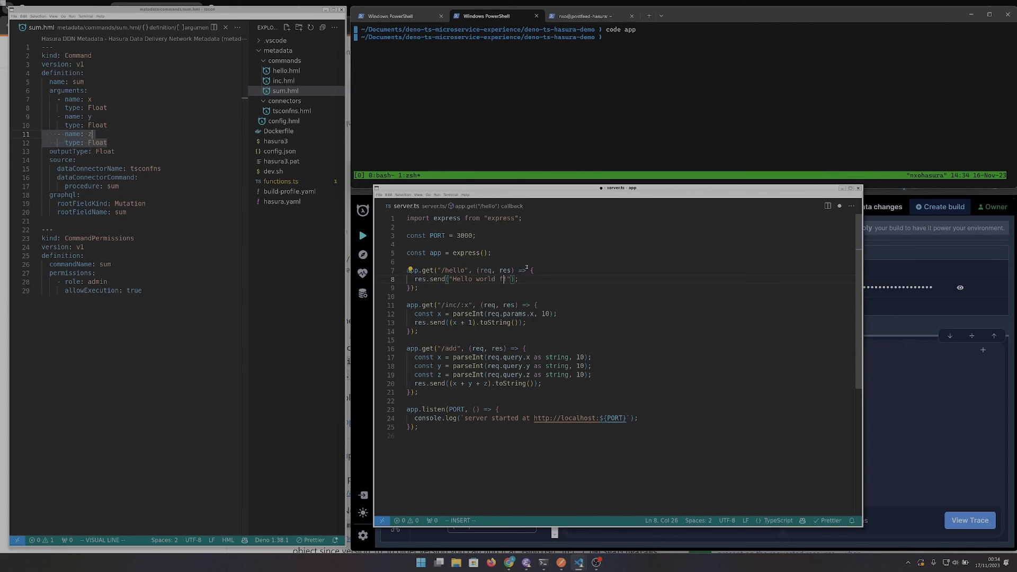
text(from microservice)
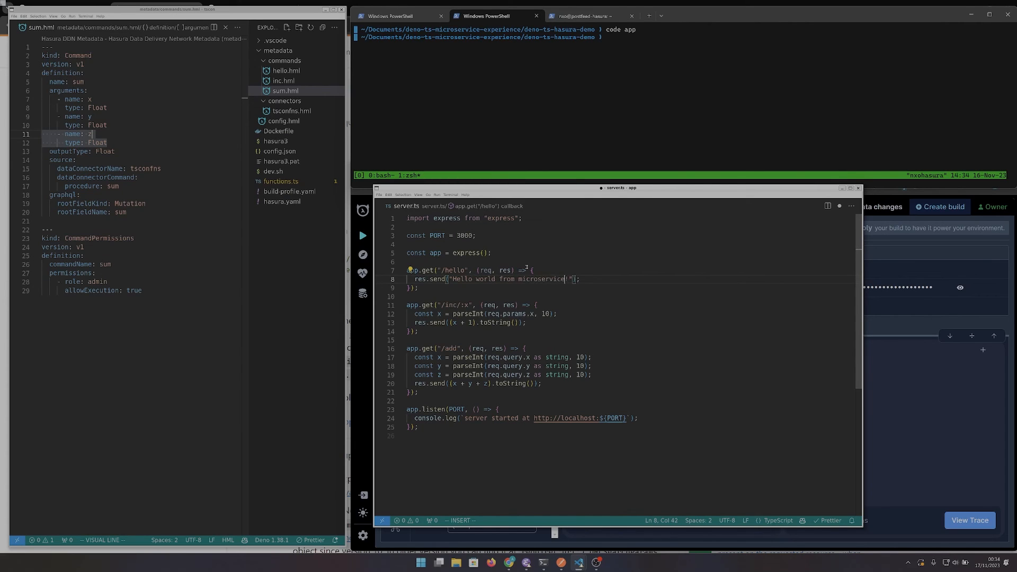
key(Escape)
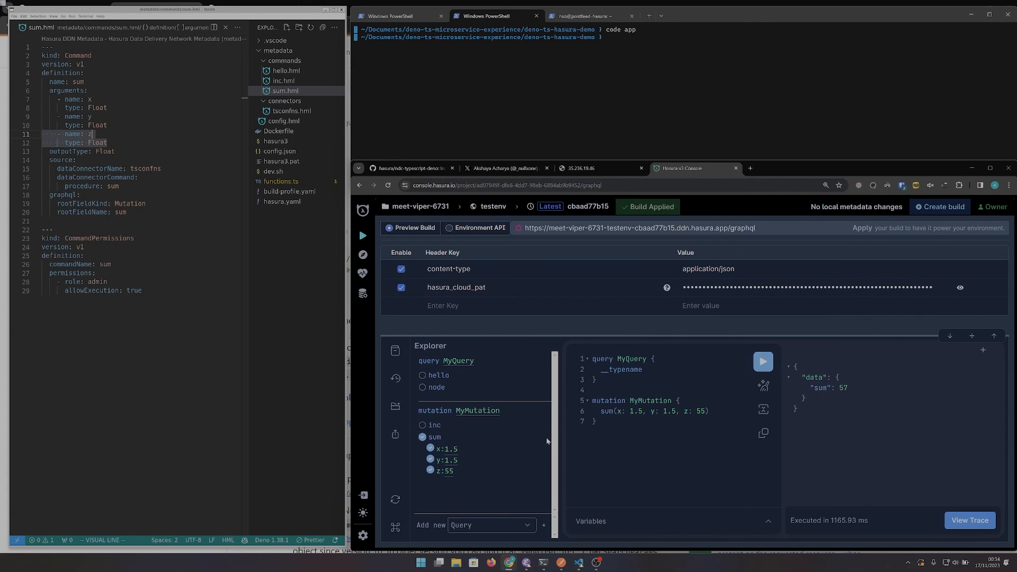
click(422, 375)
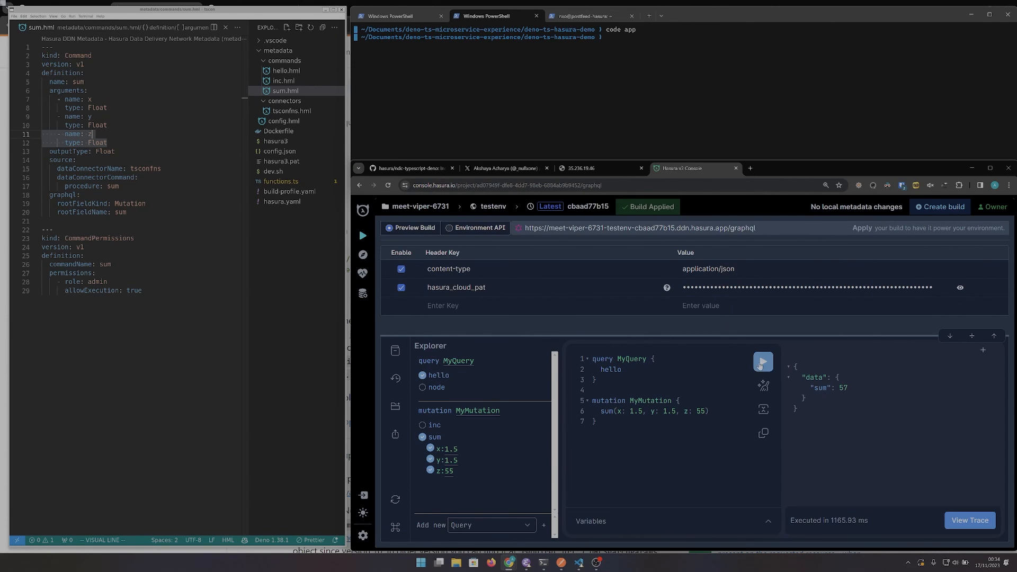
click(763, 362)
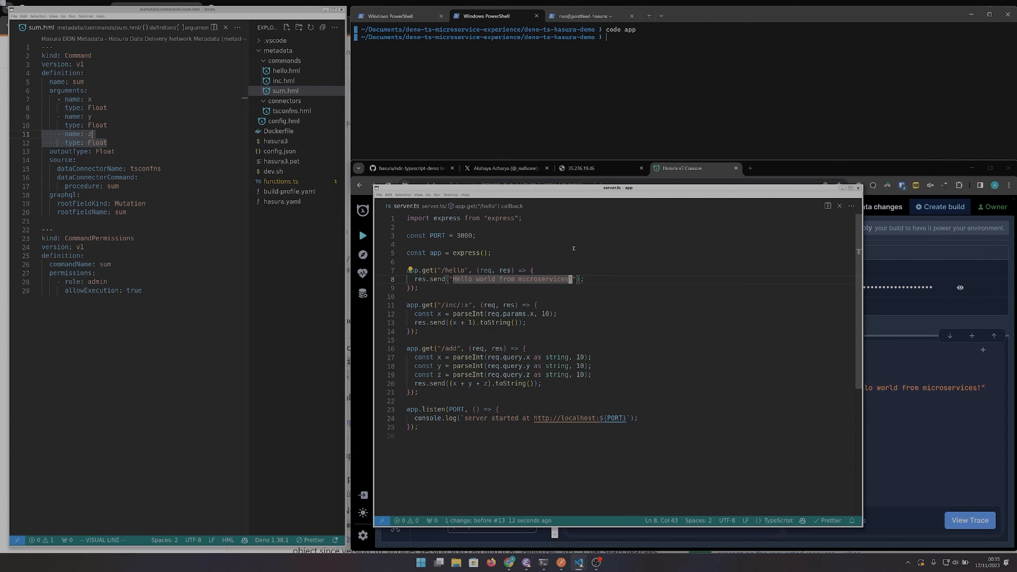
Step: Append 1234 to the greeting and rerun MyQuery, returning "Hello world from microservices!12341234"
text(1234)
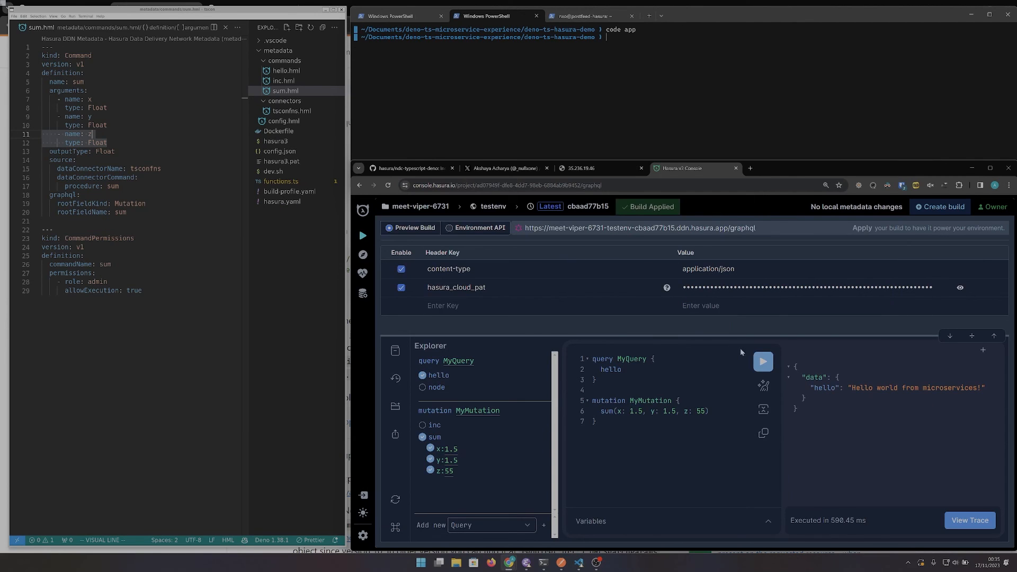
click(763, 362)
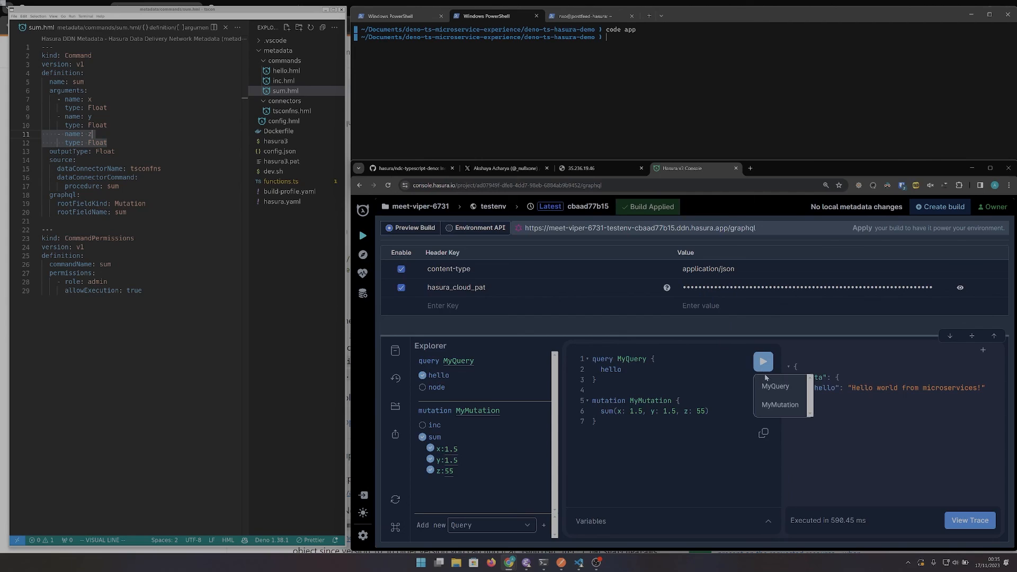
click(762, 361)
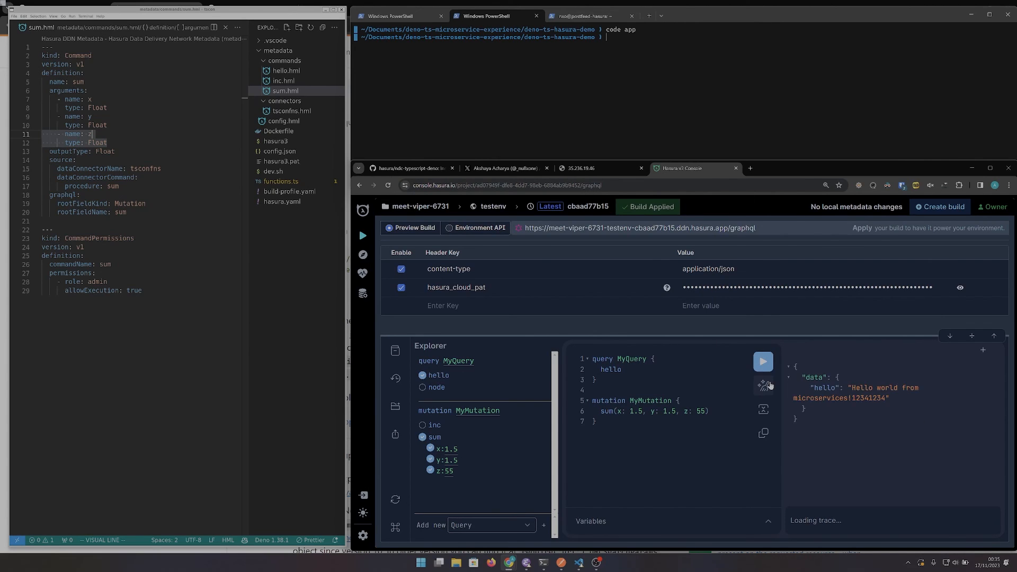